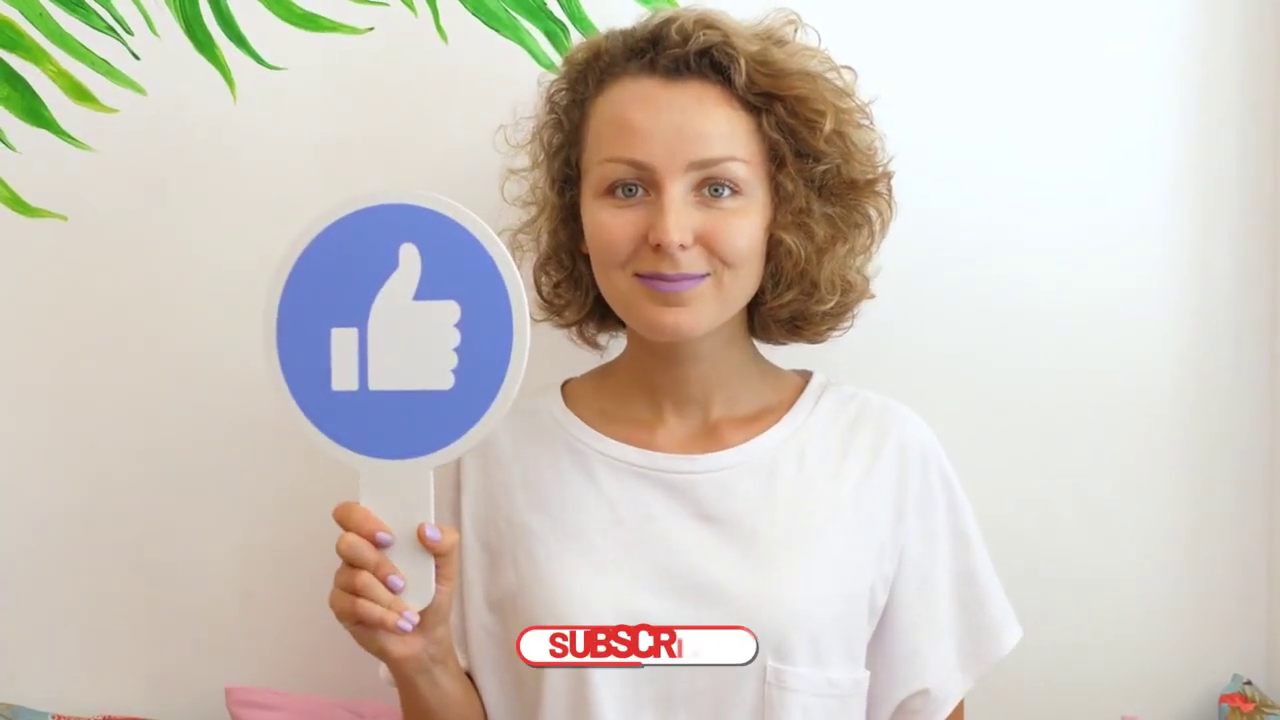
# Let the outro play until the overlay under the presenter reads SUBSCRIBED with like and bell icons.
pyautogui.click(626, 649)
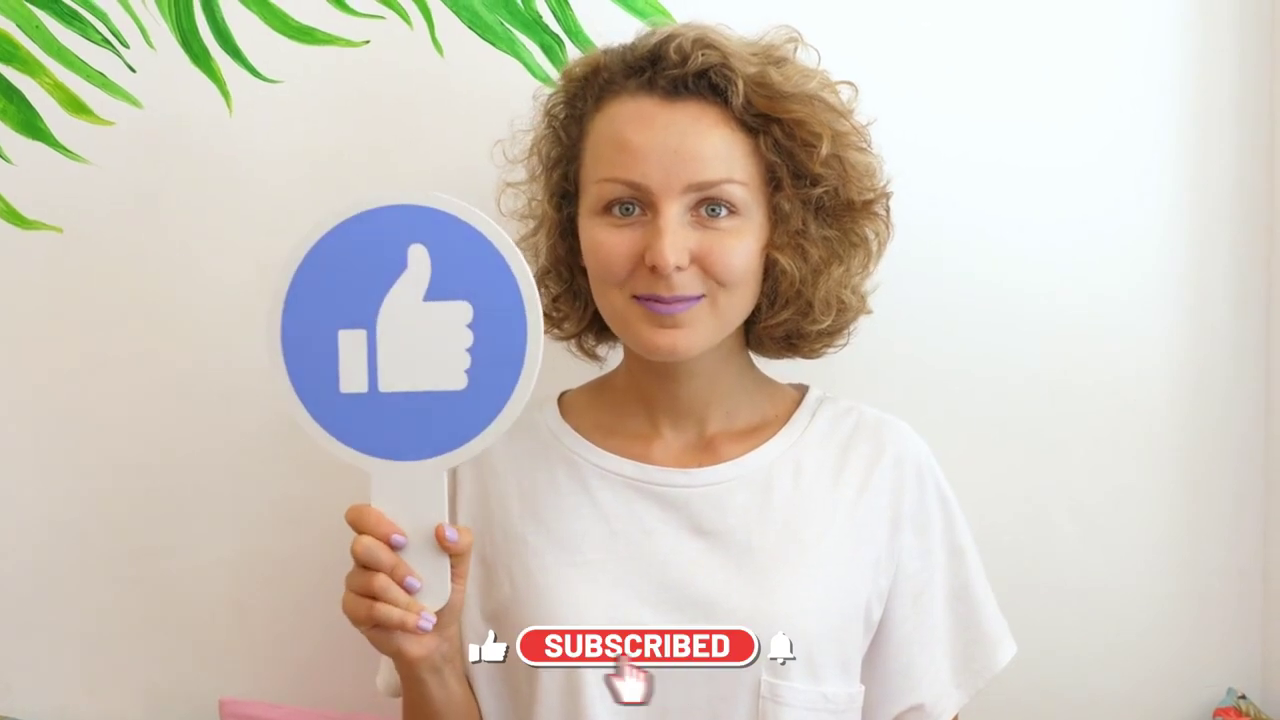